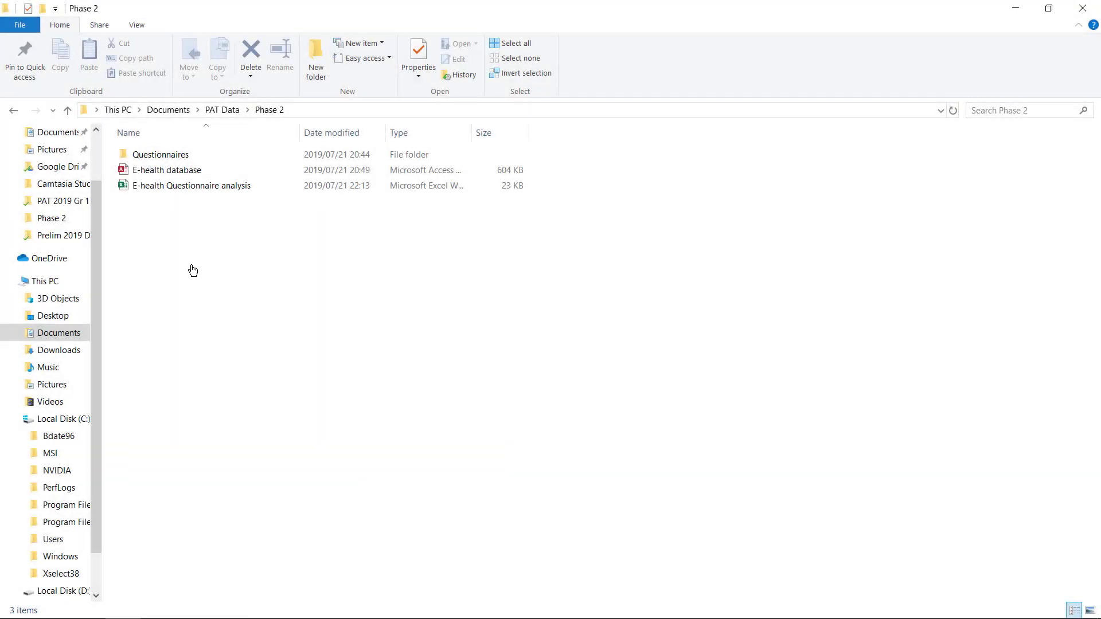
- Open the E-health database from the Phase 2 folder in Access
double_click(167, 170)
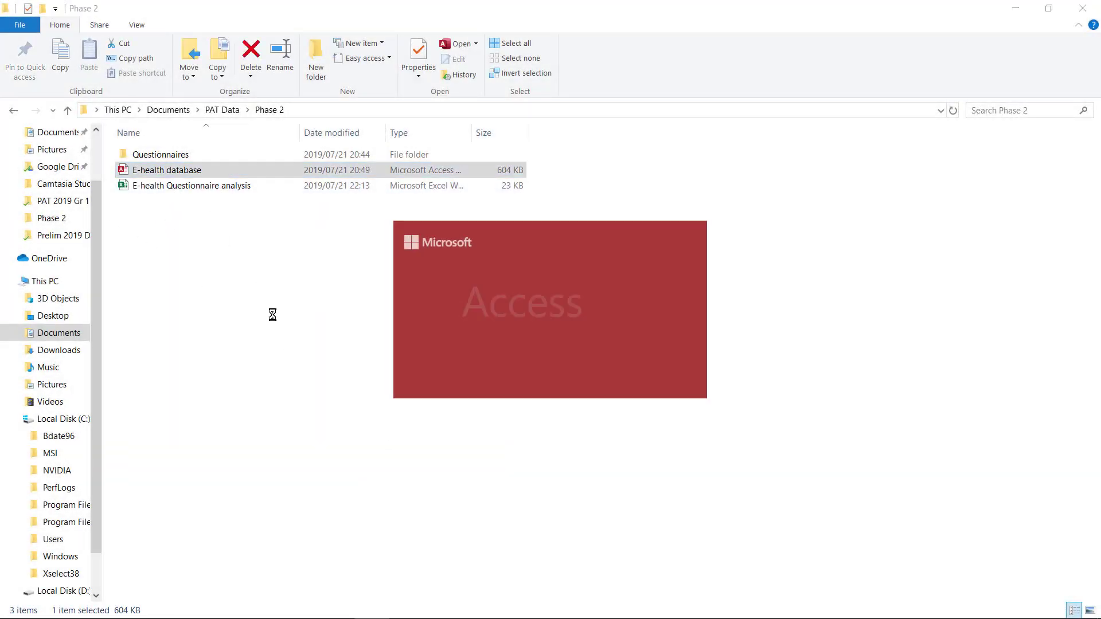
- Open the Responses datasheet and check Age is a Number field with General Number format
double_click(167, 169)
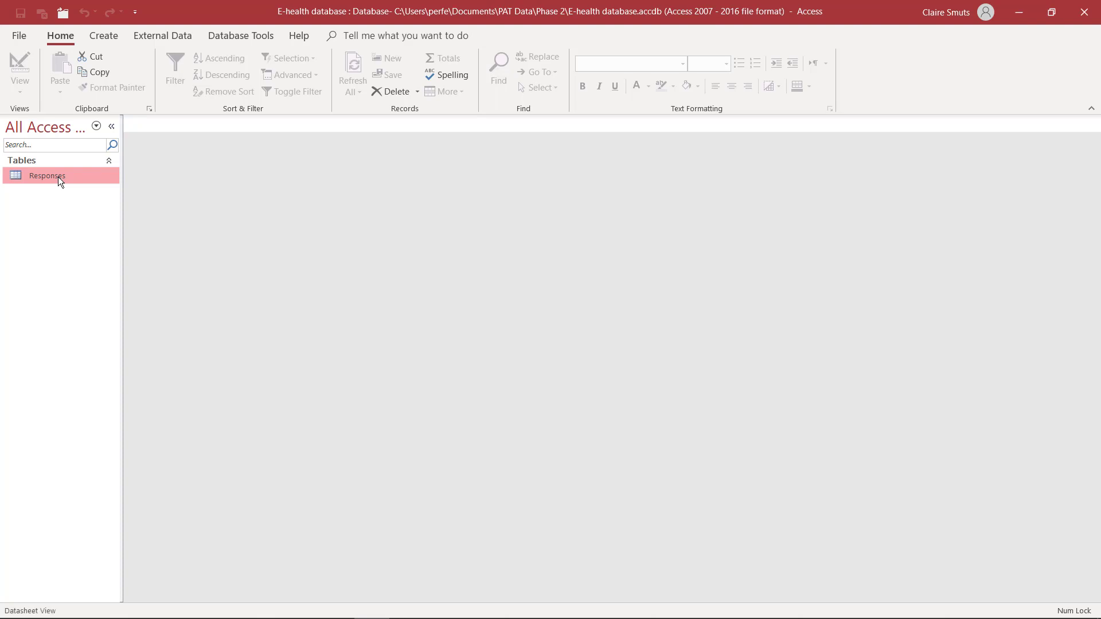
double_click(46, 176)
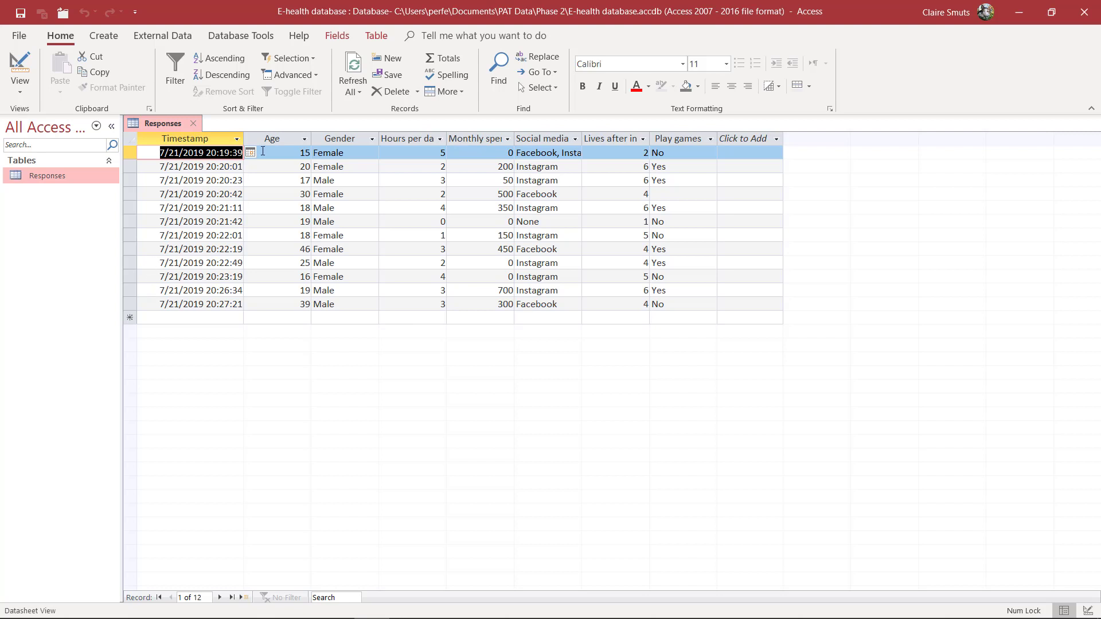
mouse_move(274, 140)
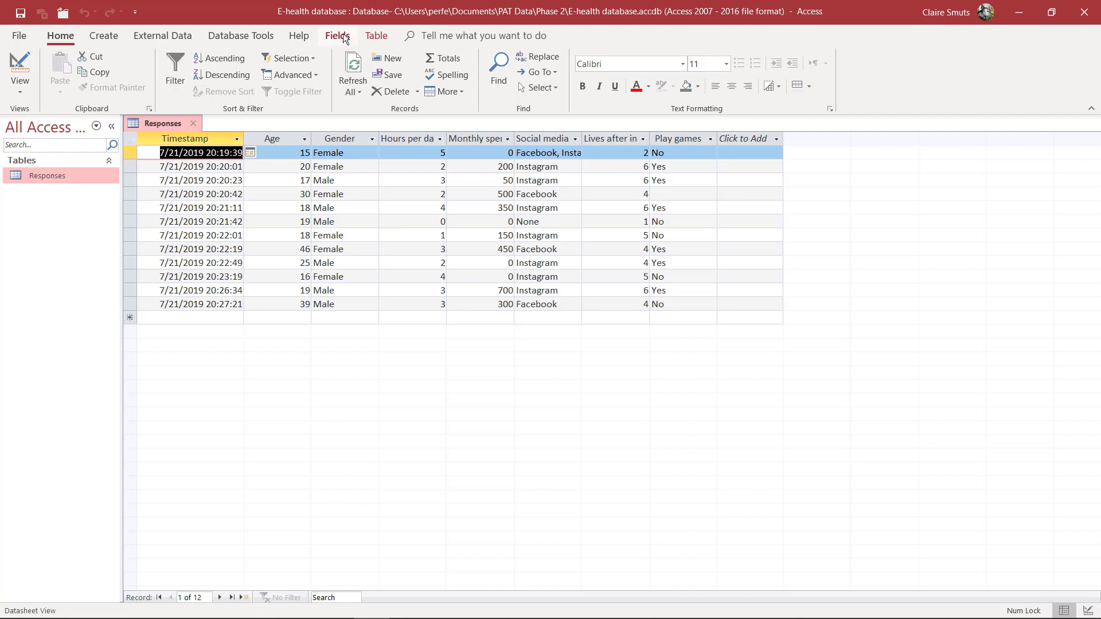
left_click(337, 35)
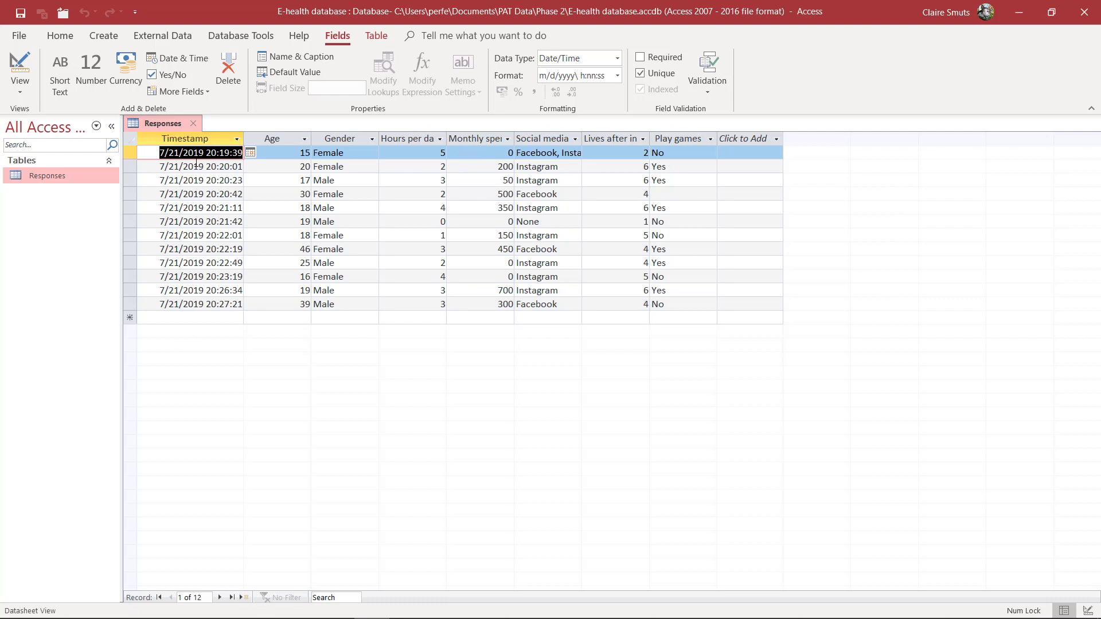
left_click(184, 139)
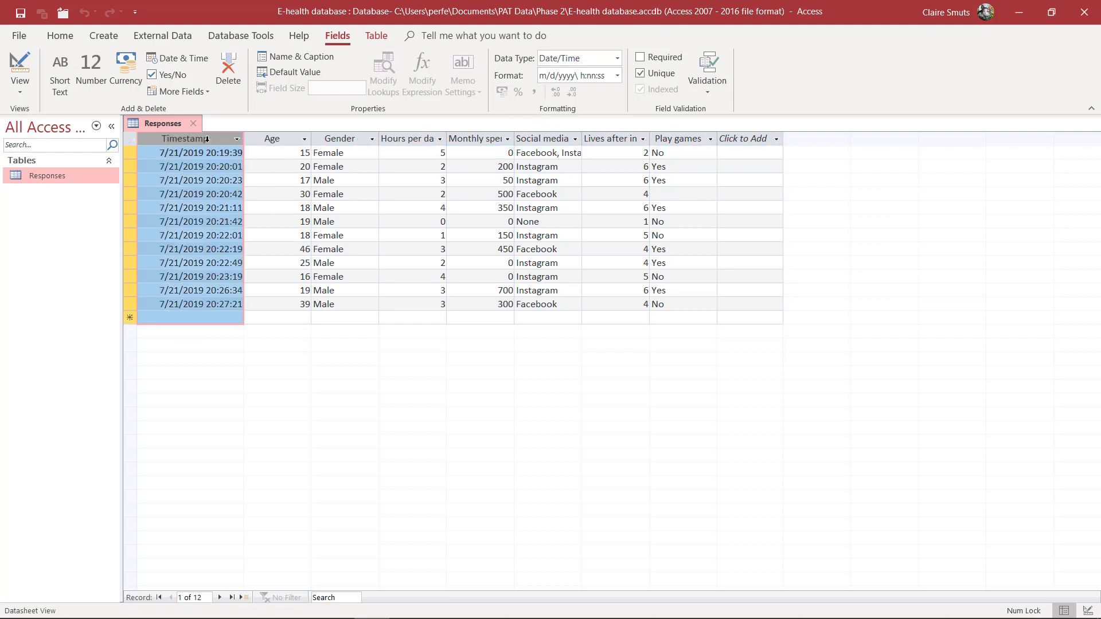
mouse_move(617, 58)
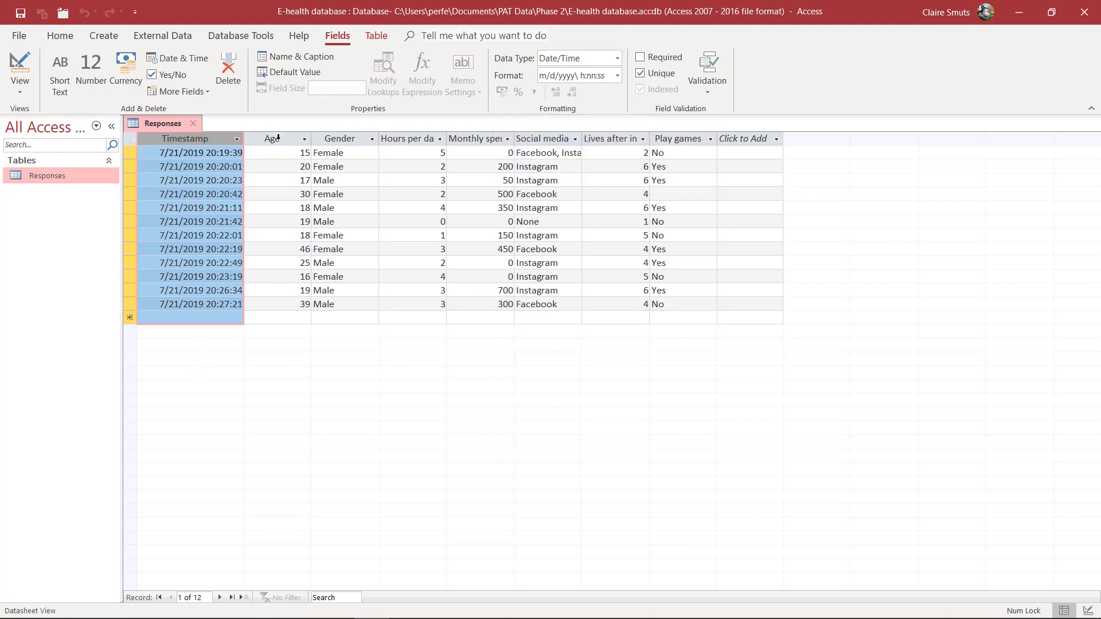
left_click(272, 138)
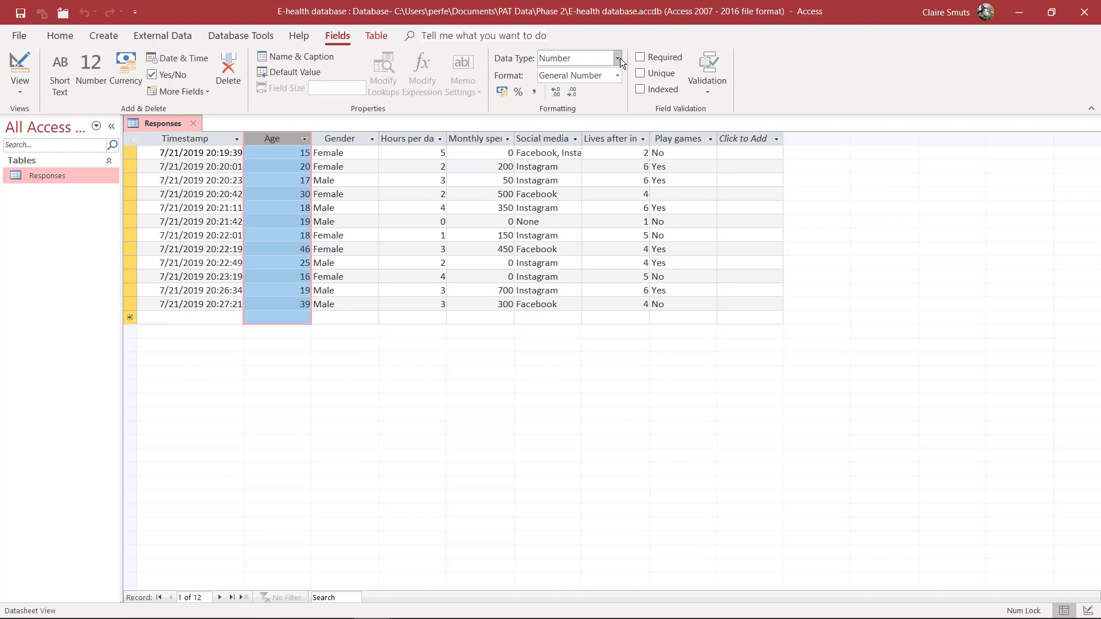
left_click(617, 76)
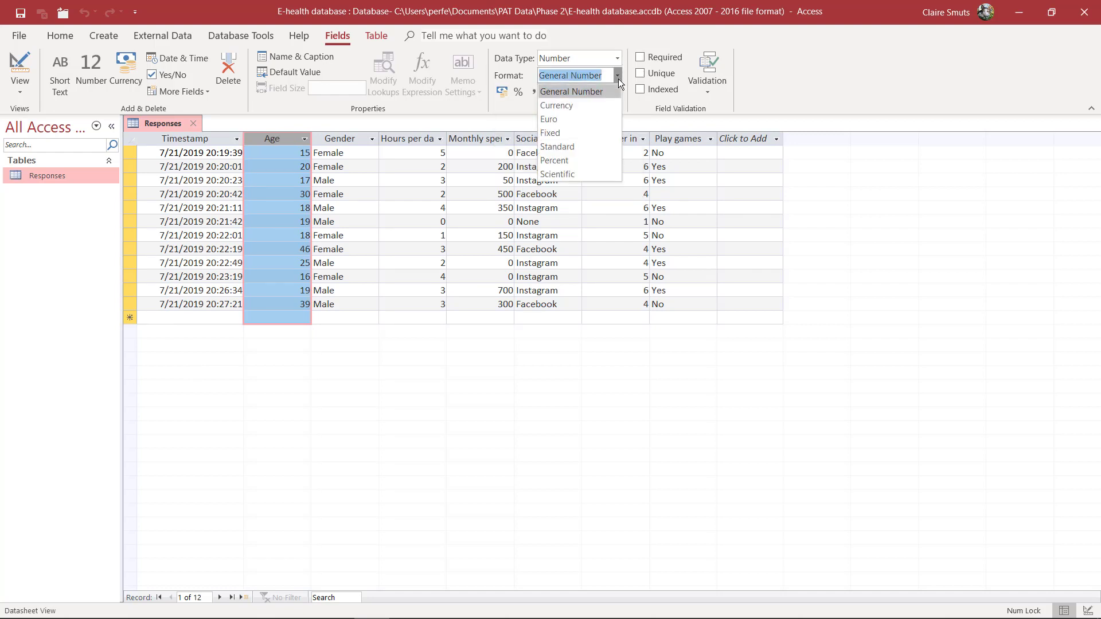
left_click(572, 91)
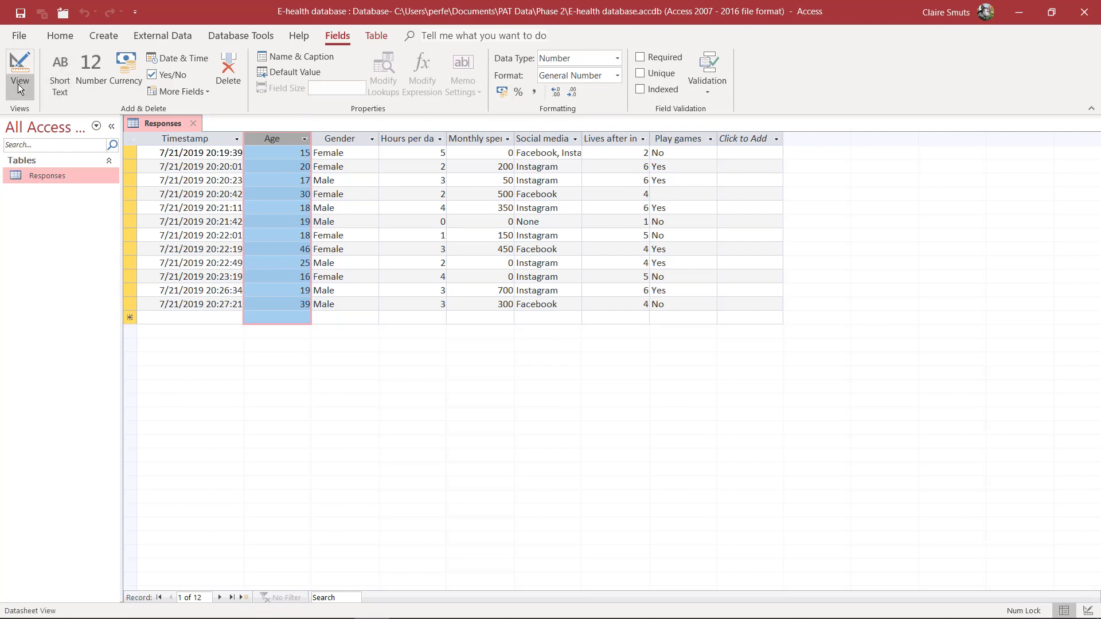
- In Design View set Age's field size to Byte and save, raising the data-loss warning
left_click(19, 70)
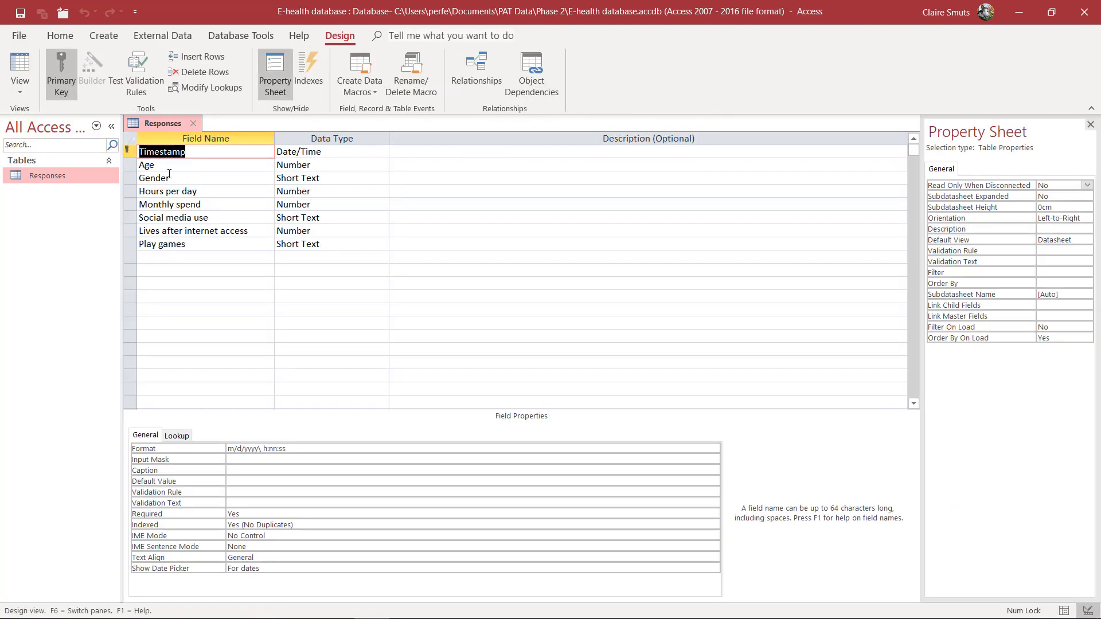
left_click(168, 164)
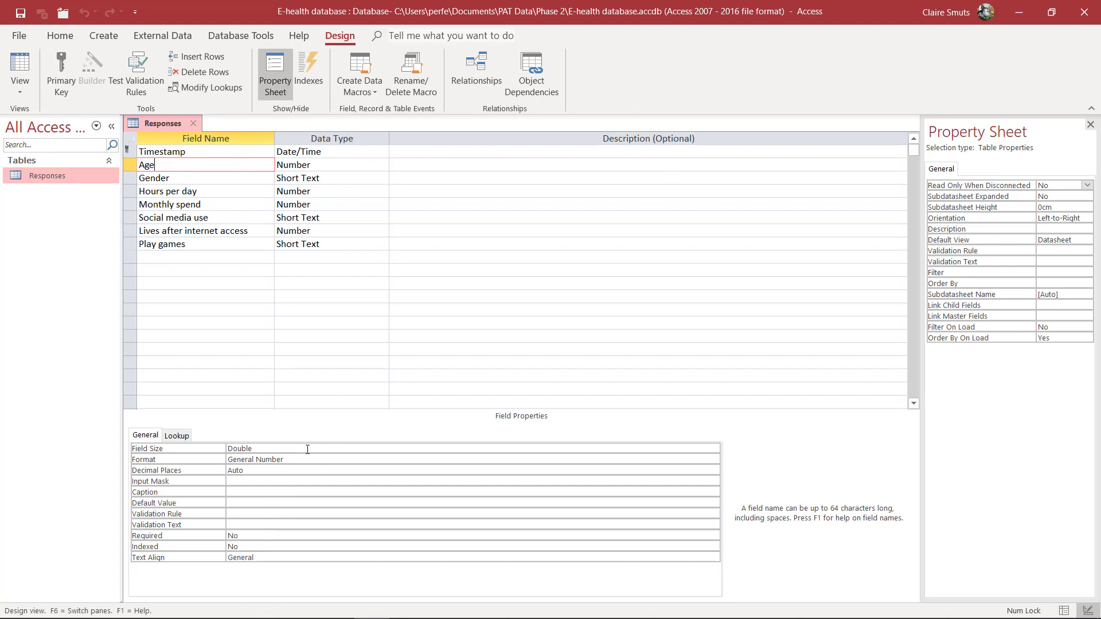
left_click(711, 448)
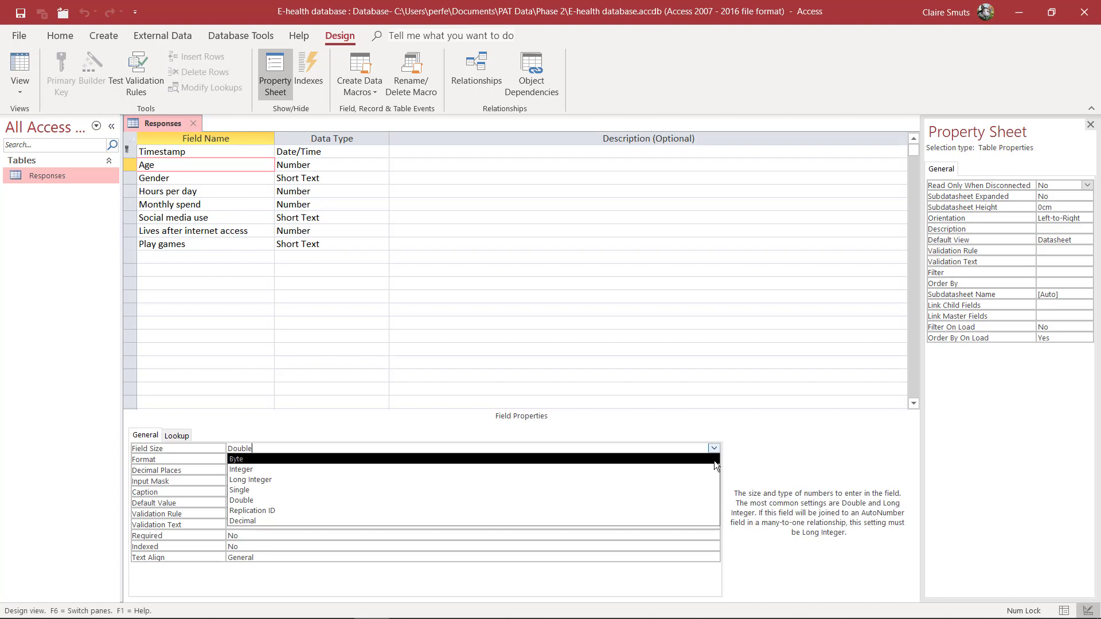
left_click(236, 459)
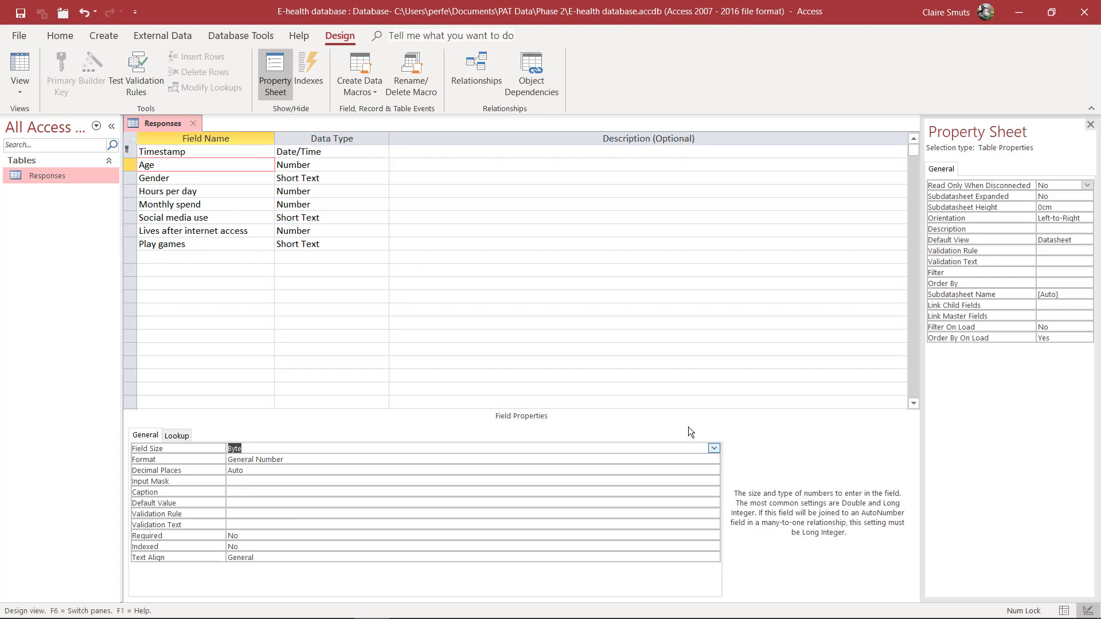
left_click(20, 67)
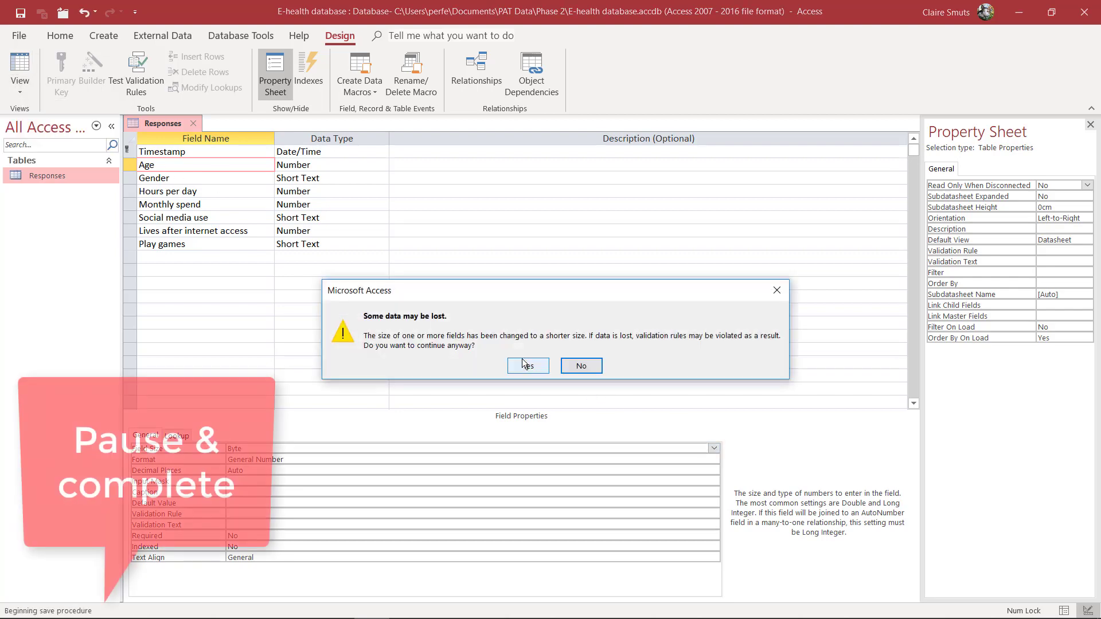
- Accept the data-loss warning and confirm Monthly spend remains a Number field in the datasheet
left_click(528, 365)
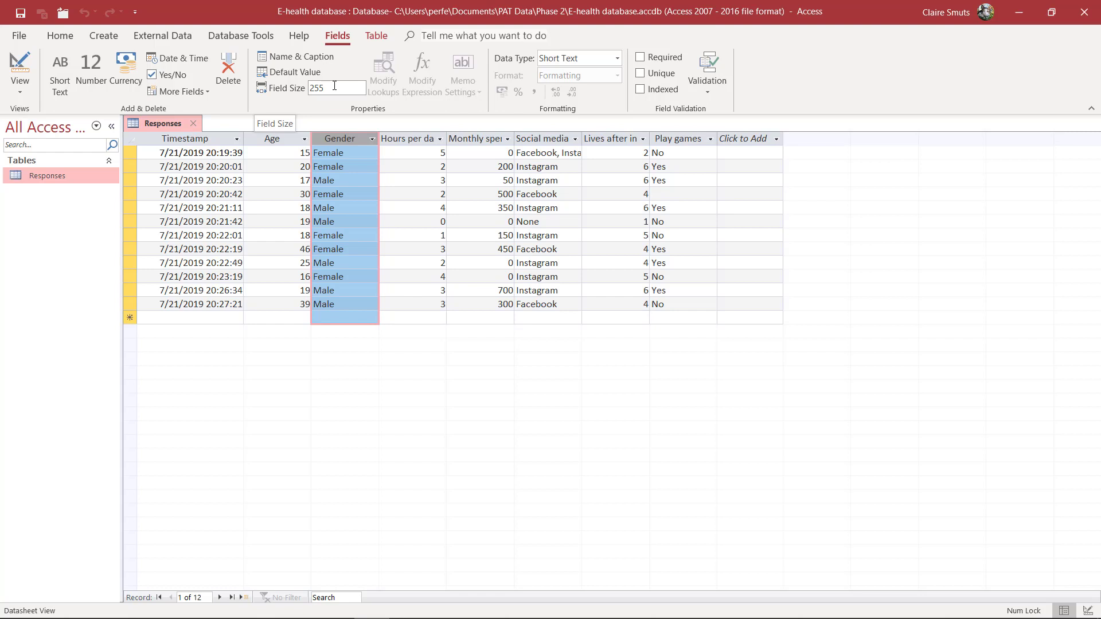
left_click(407, 139)
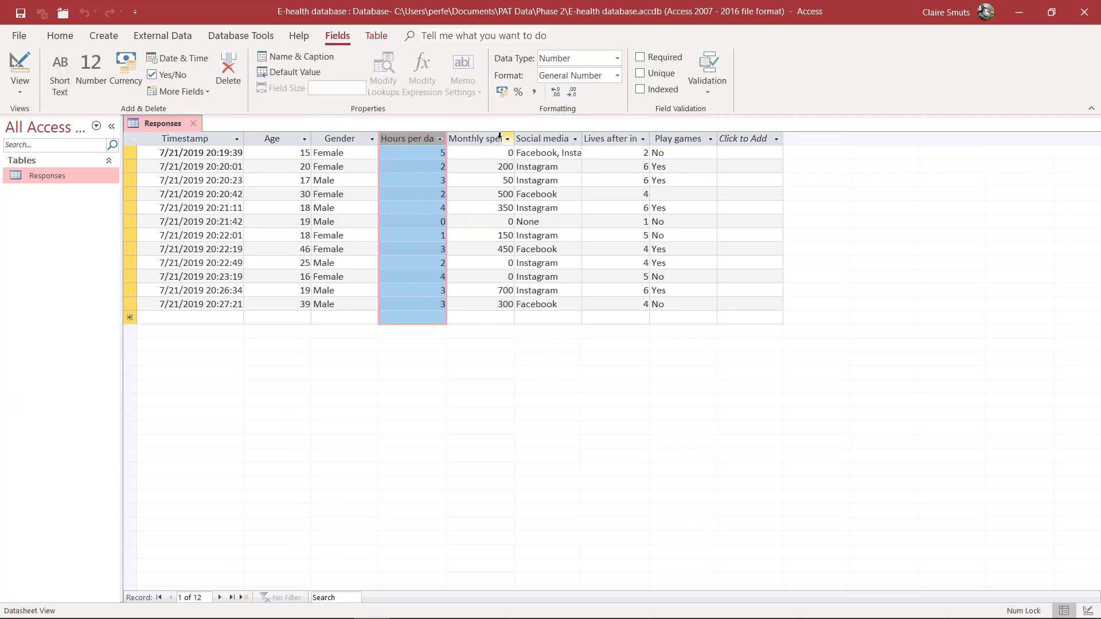
left_click(480, 139)
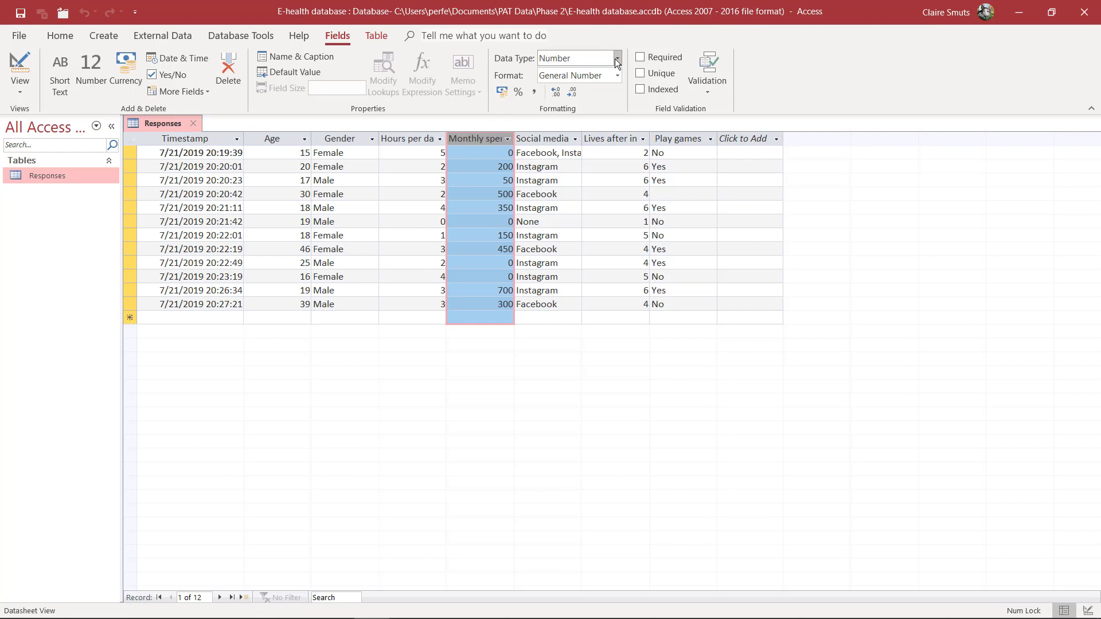
left_click(617, 58)
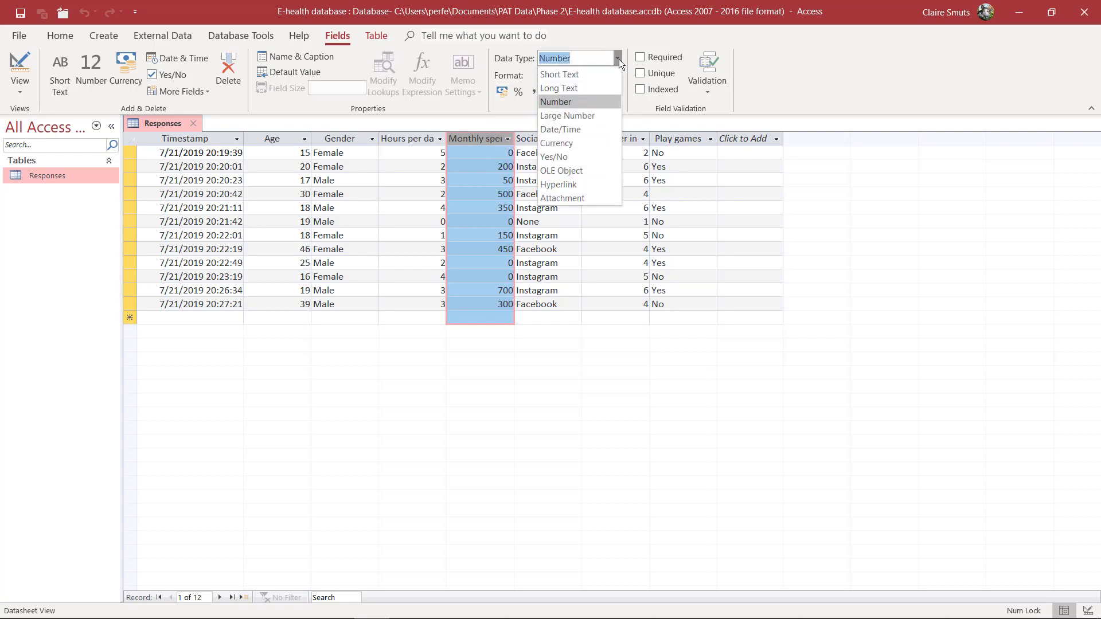
left_click(557, 102)
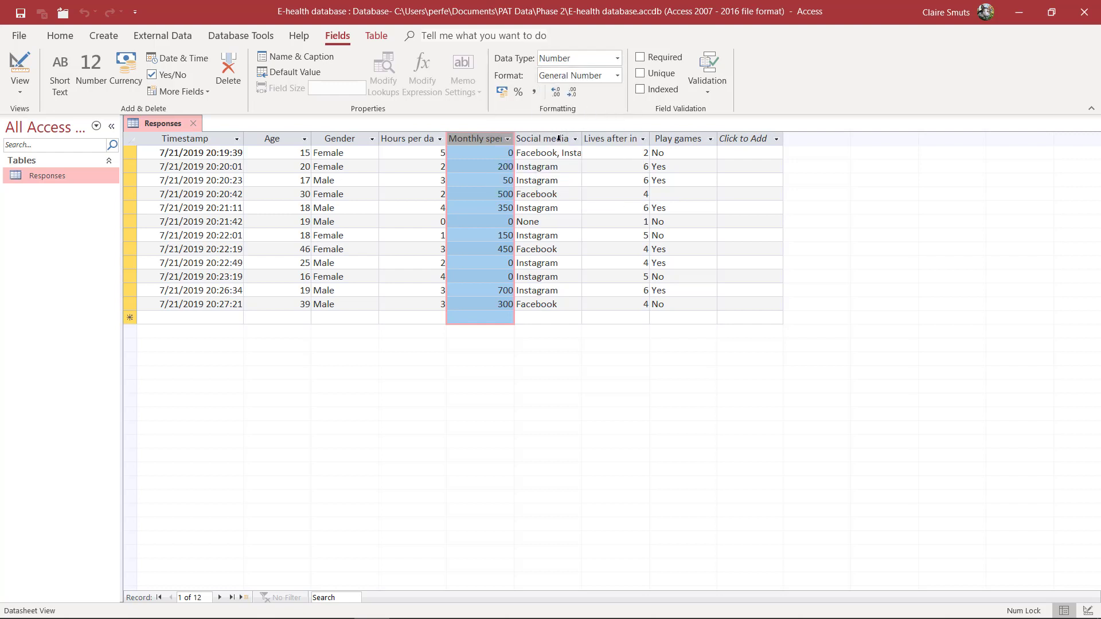
- Convert Play games to a Yes/No field, accepting the data-loss warning, so it shows tick boxes
left_click(543, 139)
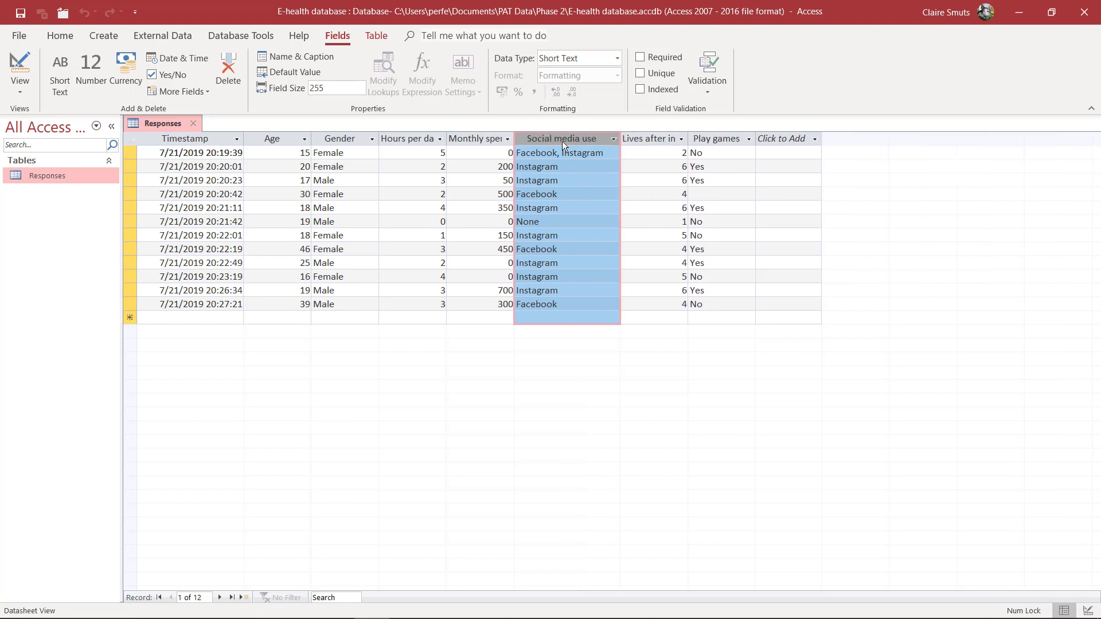
mouse_move(543, 157)
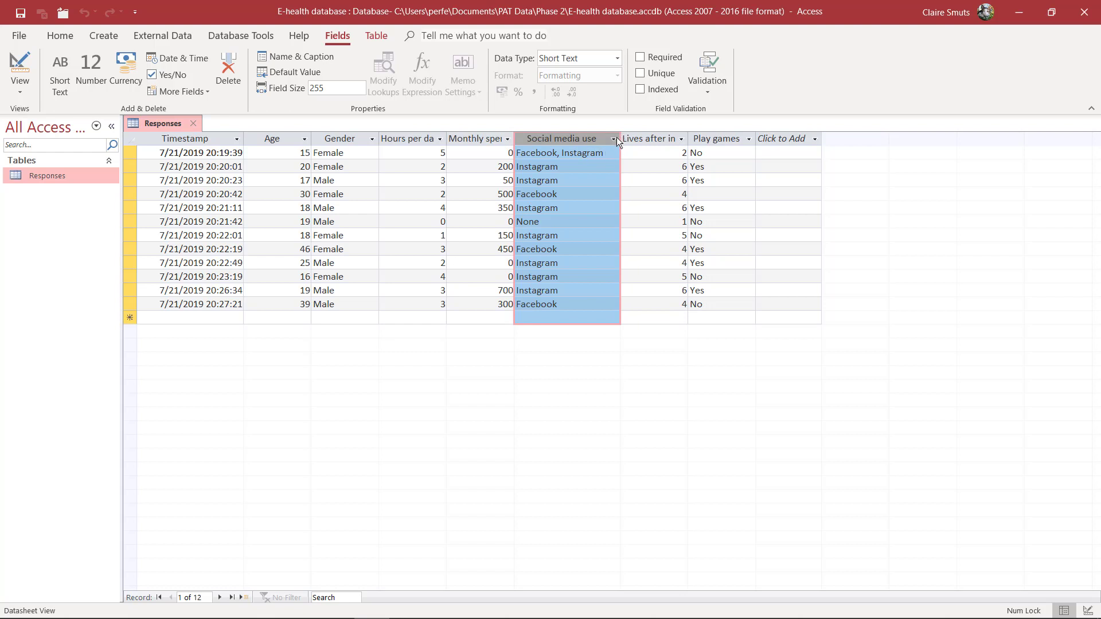
left_click(617, 139)
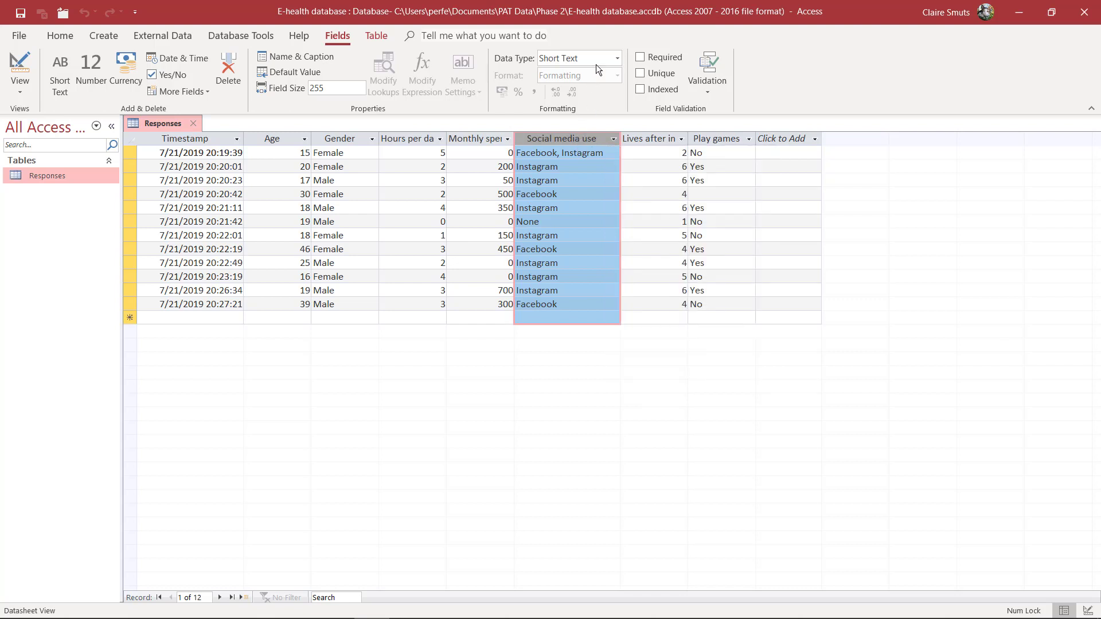
mouse_move(588, 384)
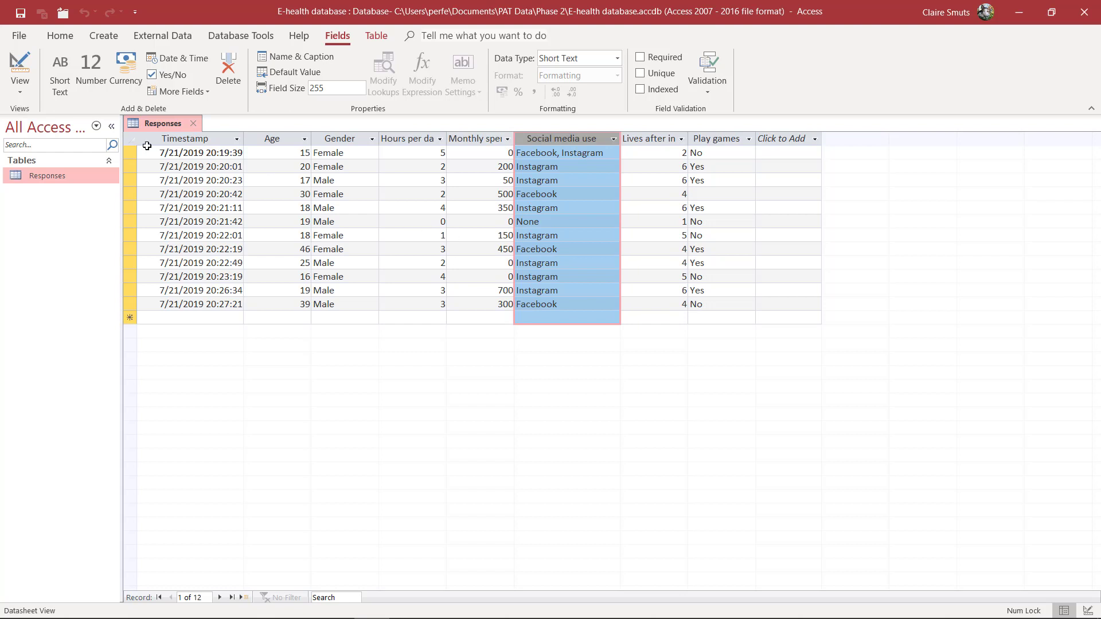
mouse_move(35, 107)
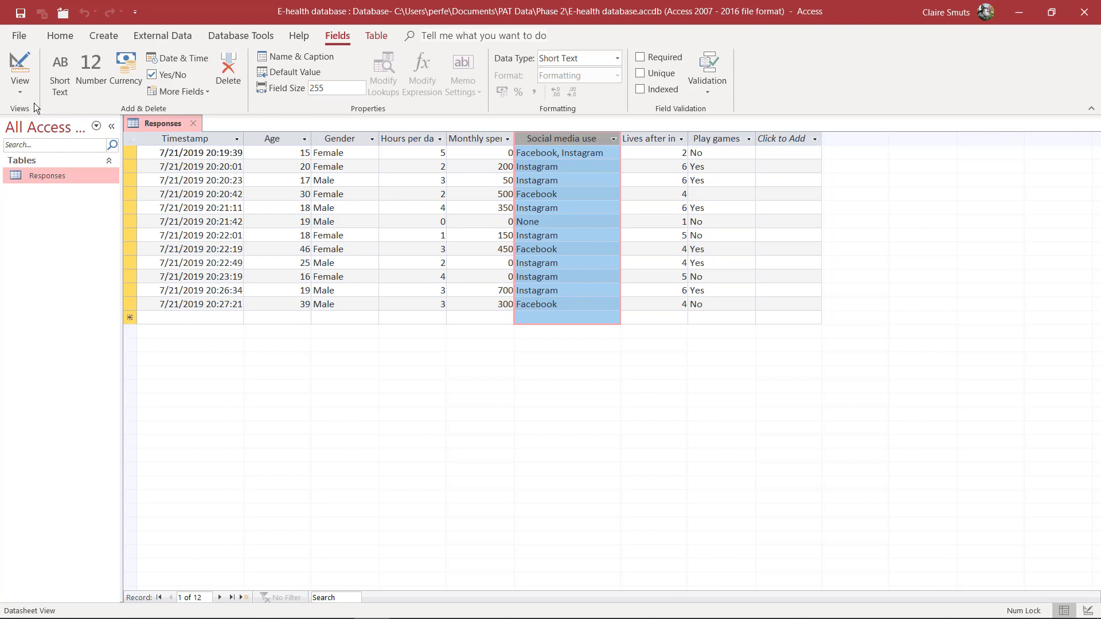
mouse_move(554, 258)
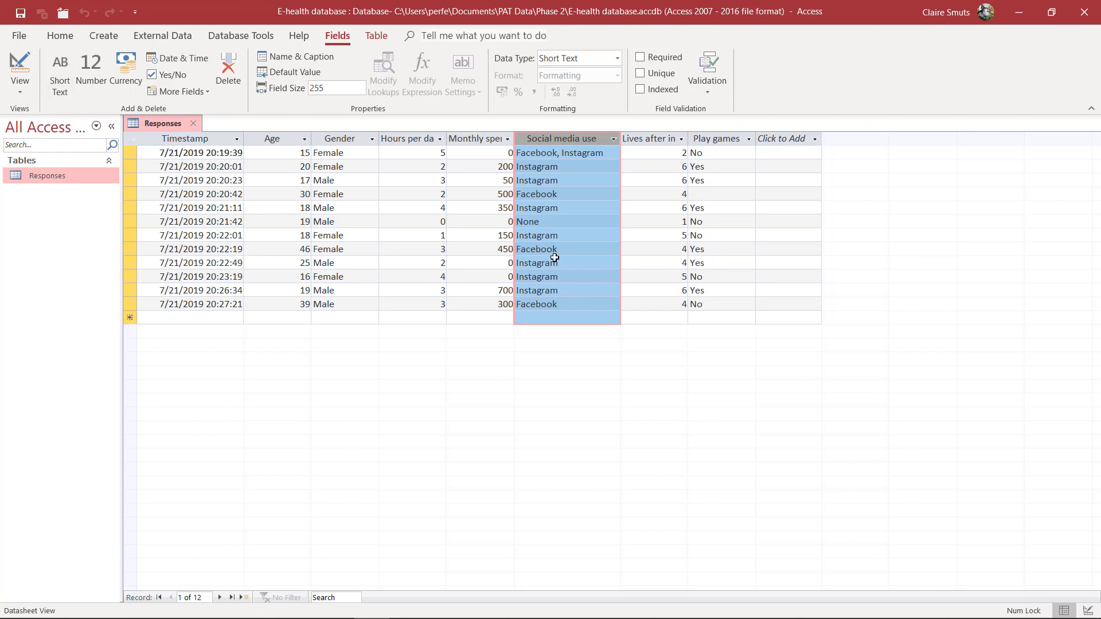
mouse_move(535, 333)
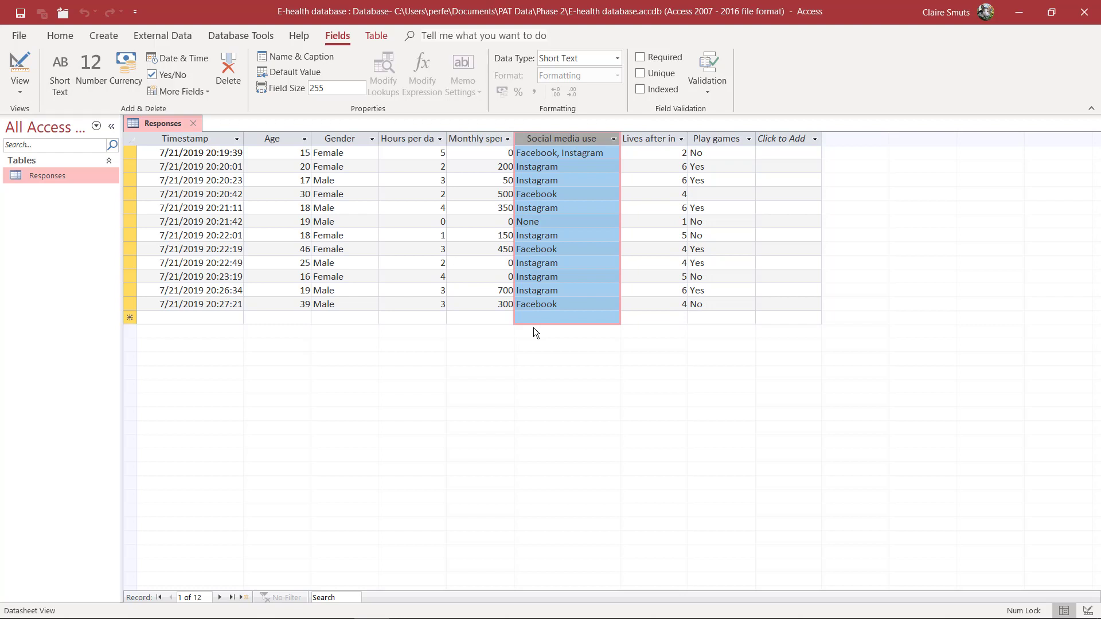
mouse_move(561, 145)
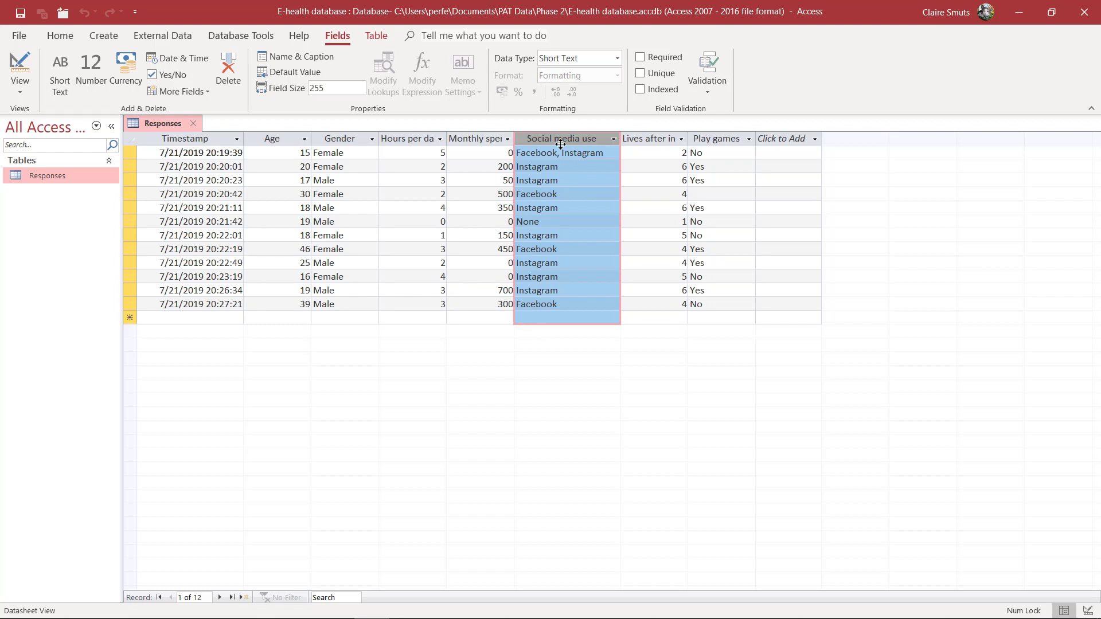
left_click(337, 89)
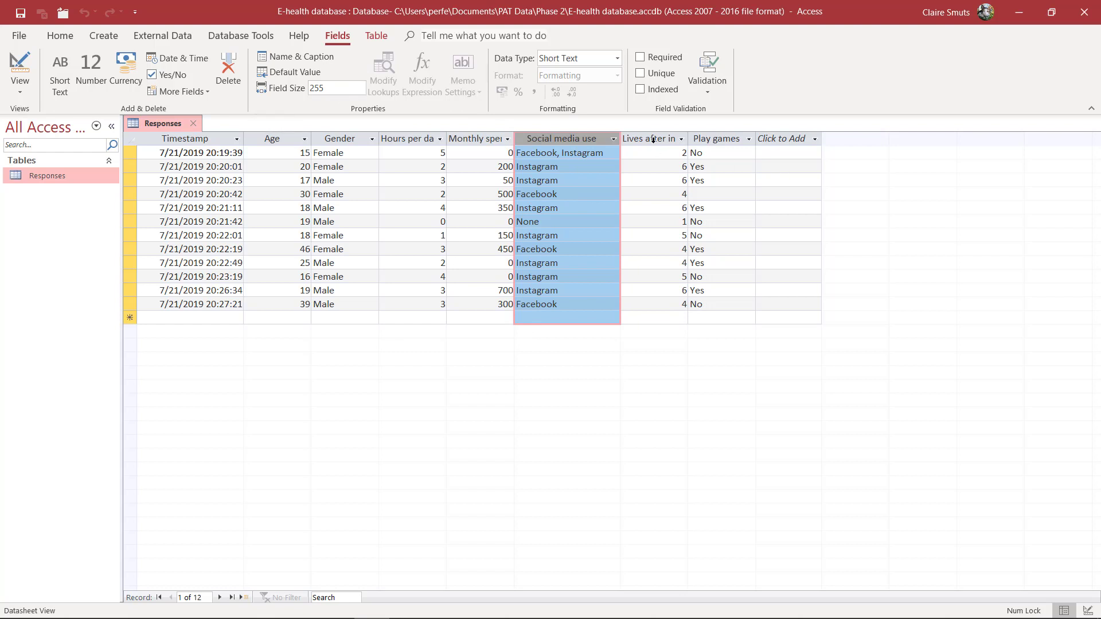
left_click(649, 139)
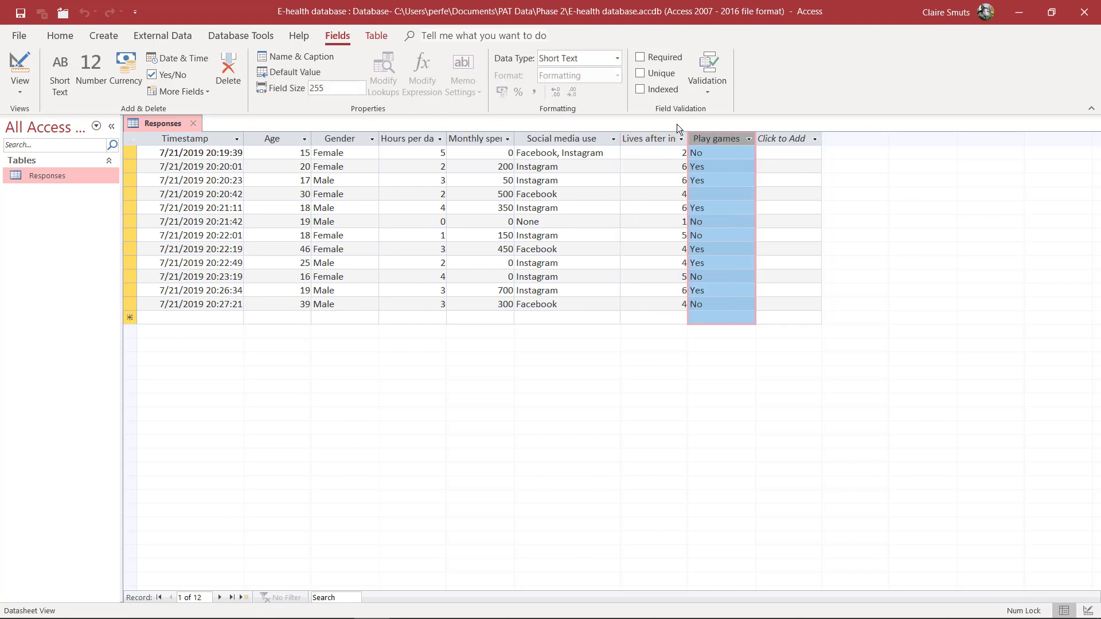
left_click(616, 57)
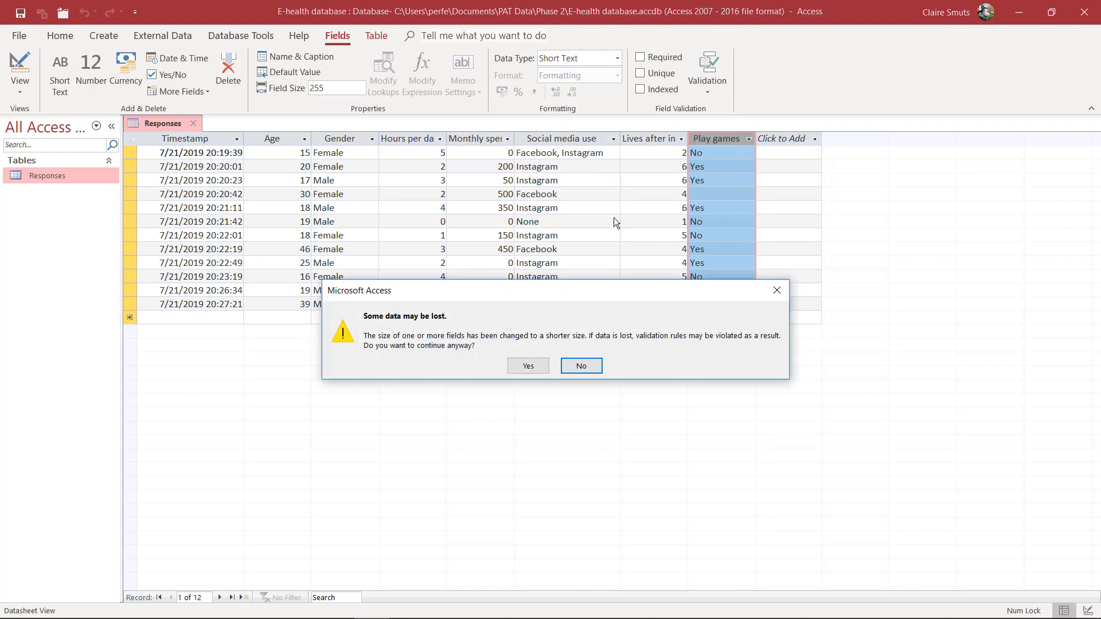
left_click(528, 365)
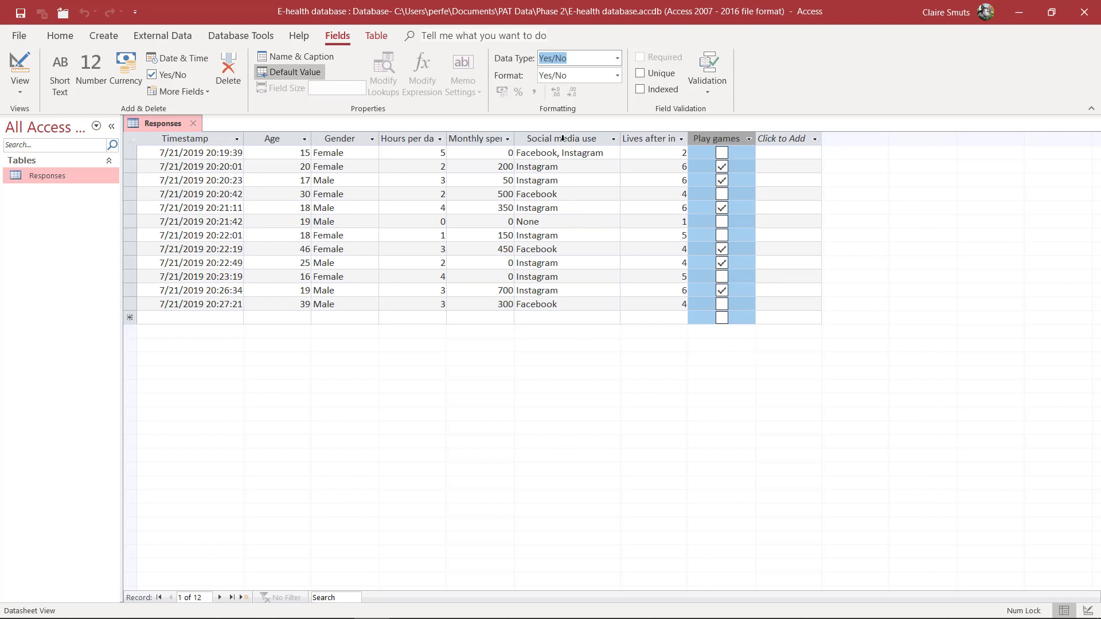
left_click(563, 138)
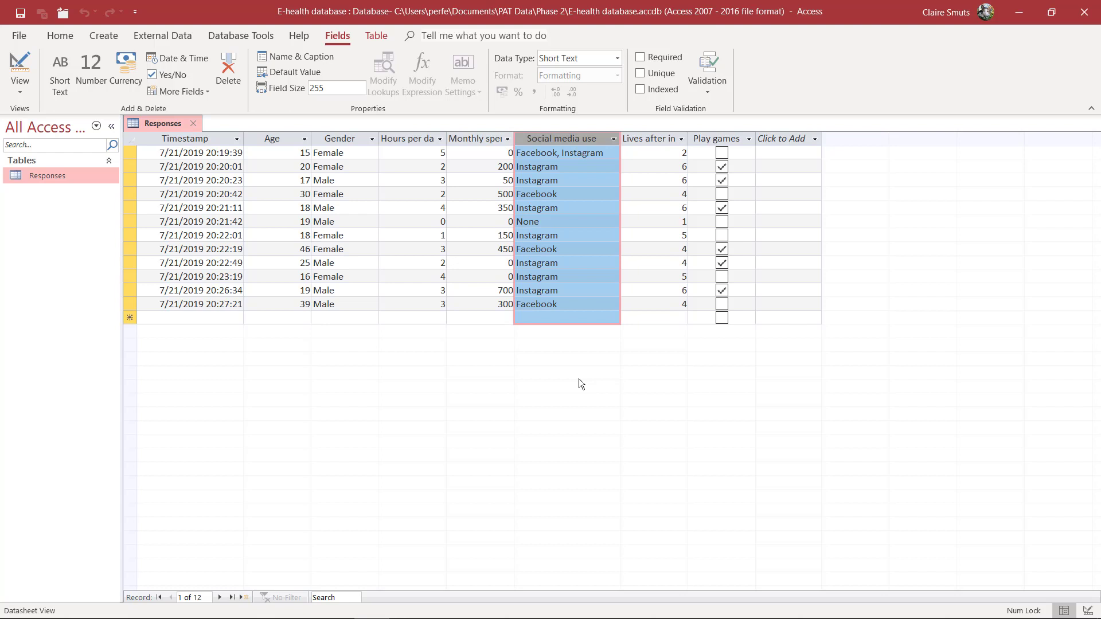
mouse_move(417, 187)
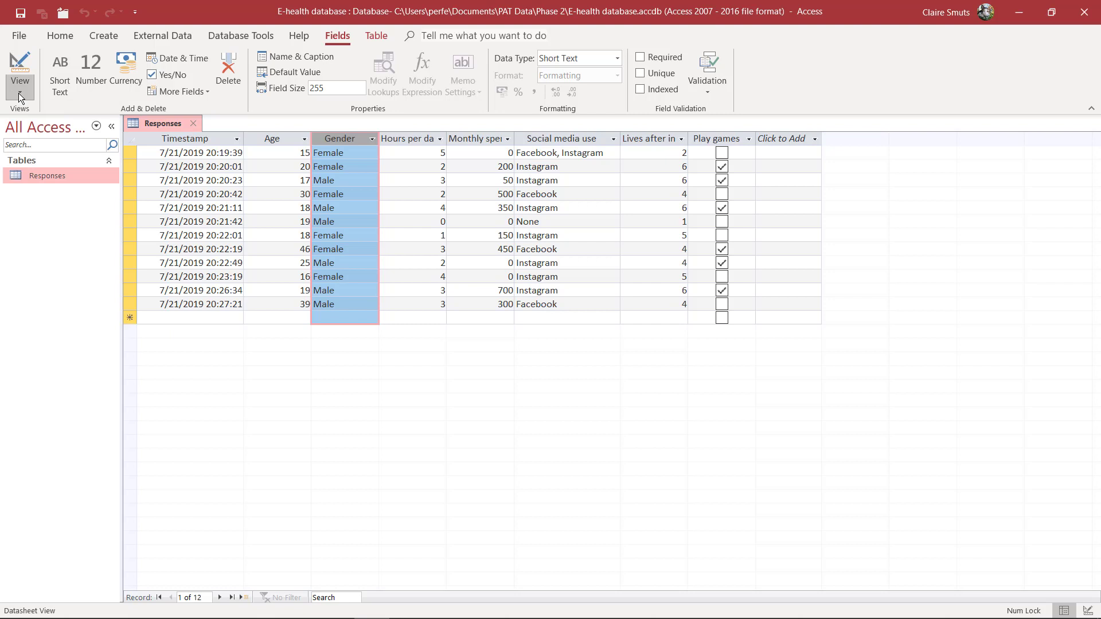
mouse_move(988, 126)
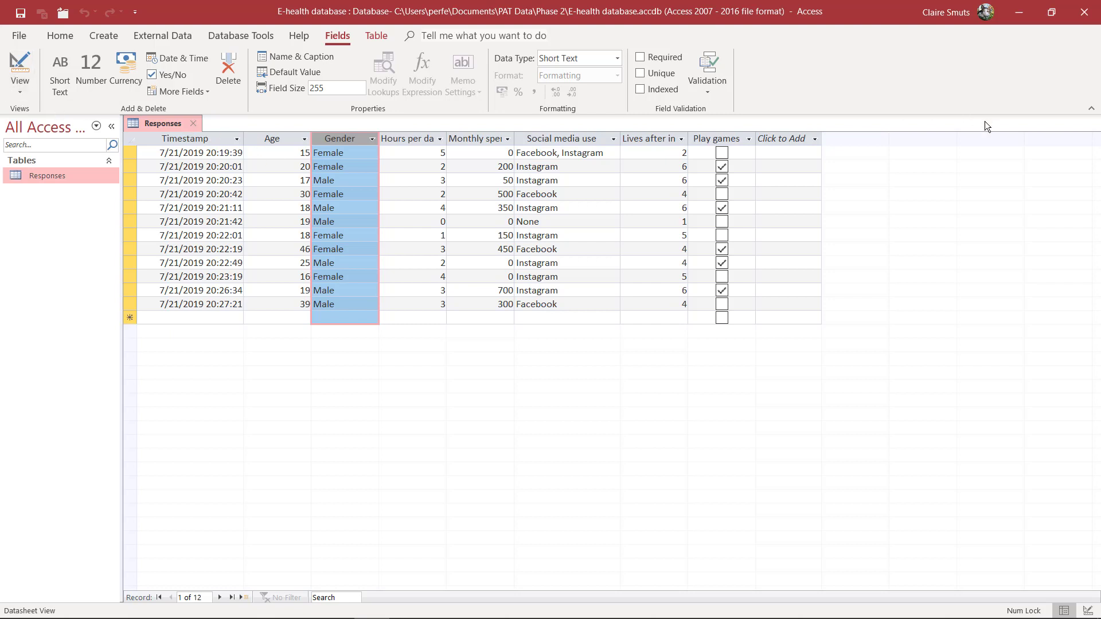
mouse_move(786, 131)
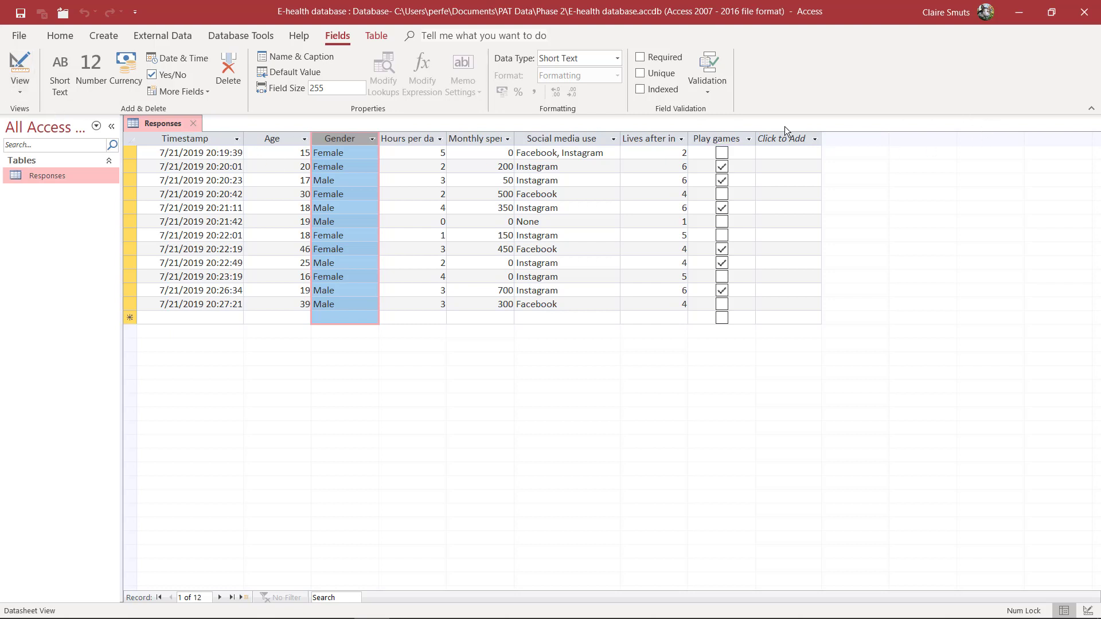
left_click(19, 79)
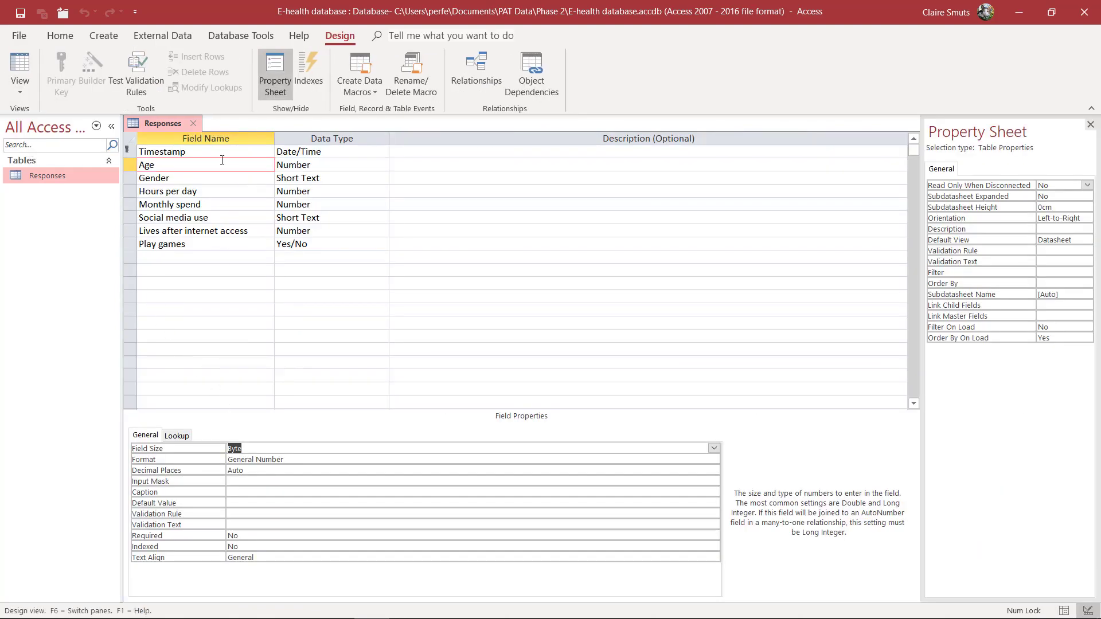
- Review Monthly spend, Lives after internet access and Gender field types and sizes in design view
left_click(175, 178)
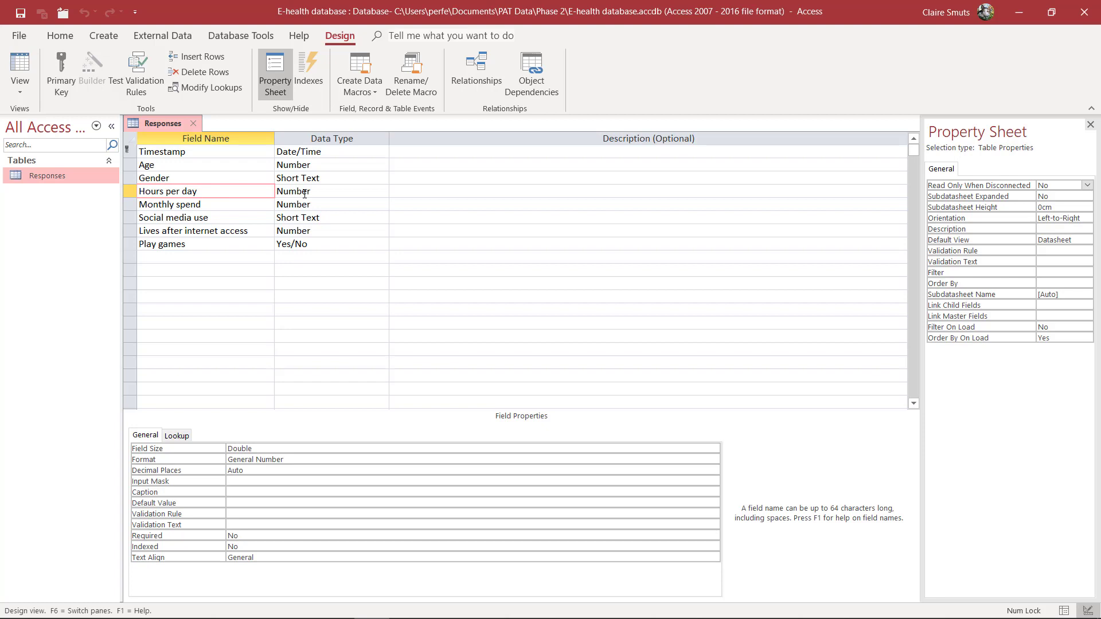
left_click(327, 204)
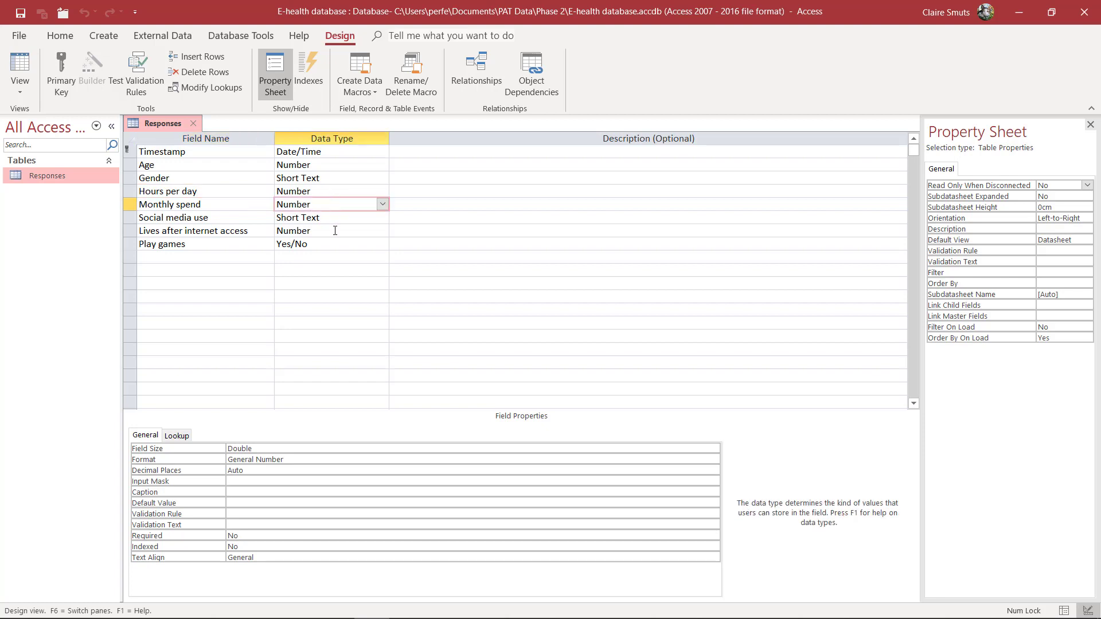
left_click(327, 231)
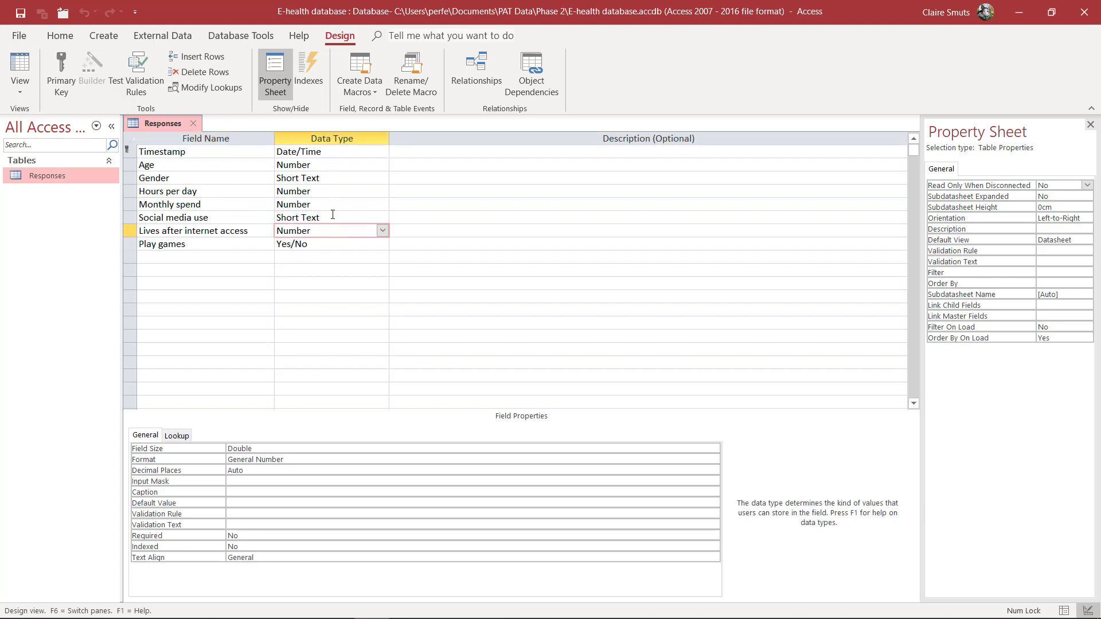
mouse_move(313, 520)
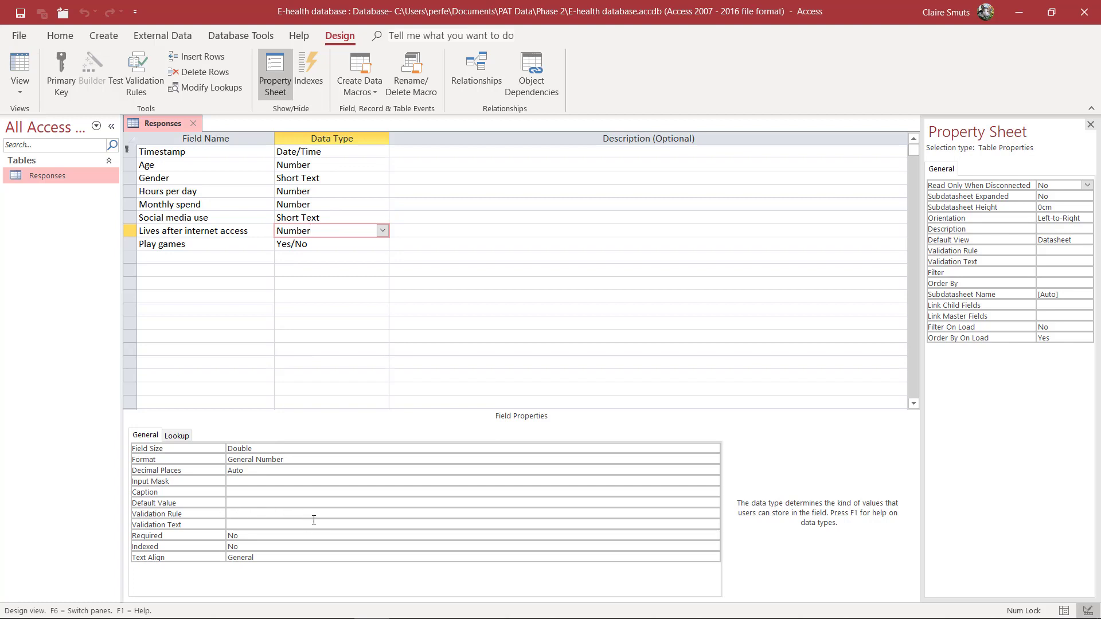
mouse_move(346, 518)
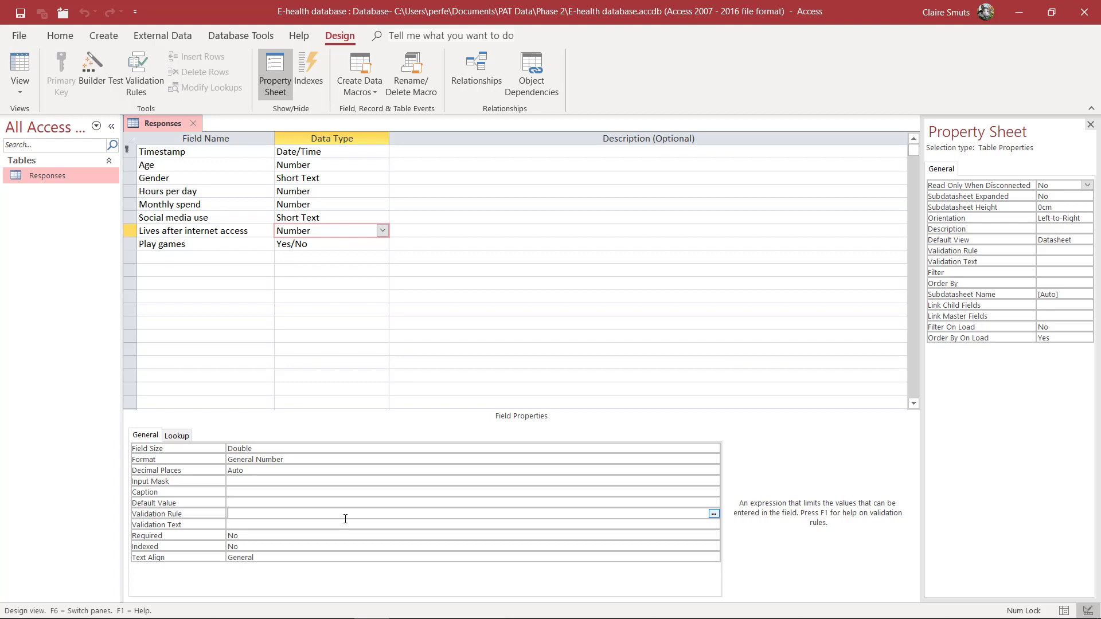
left_click(343, 524)
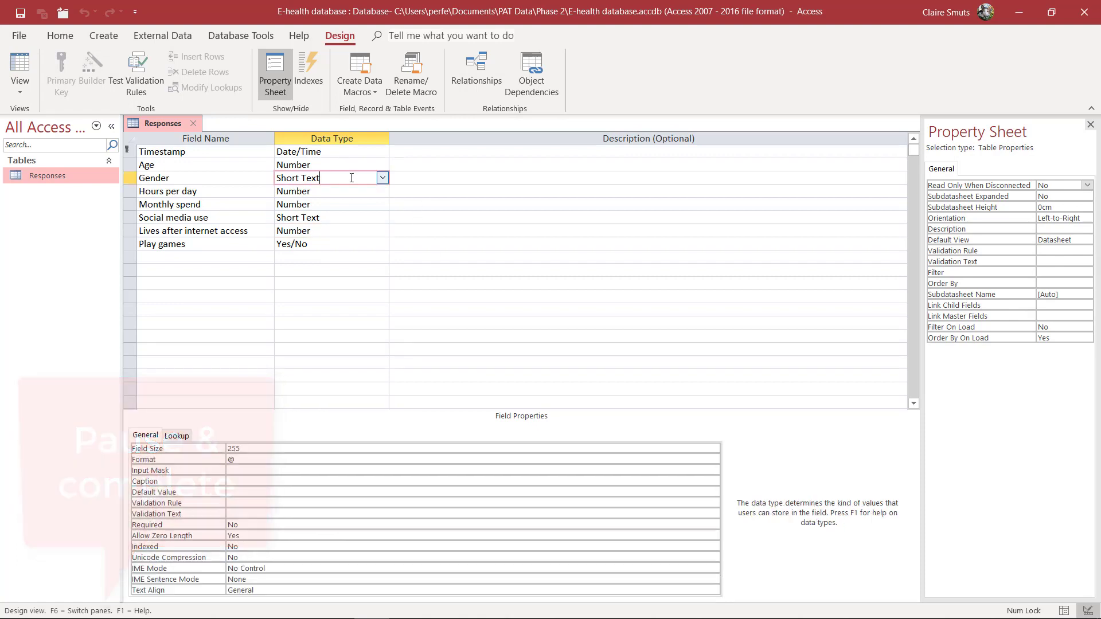
left_click(382, 178)
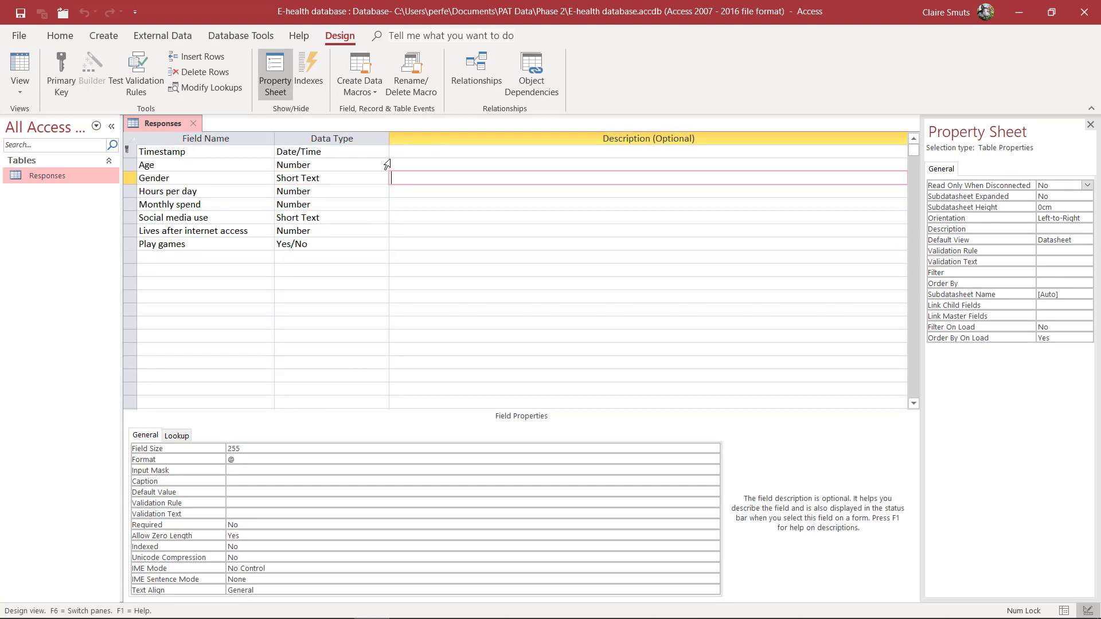
left_click(330, 178)
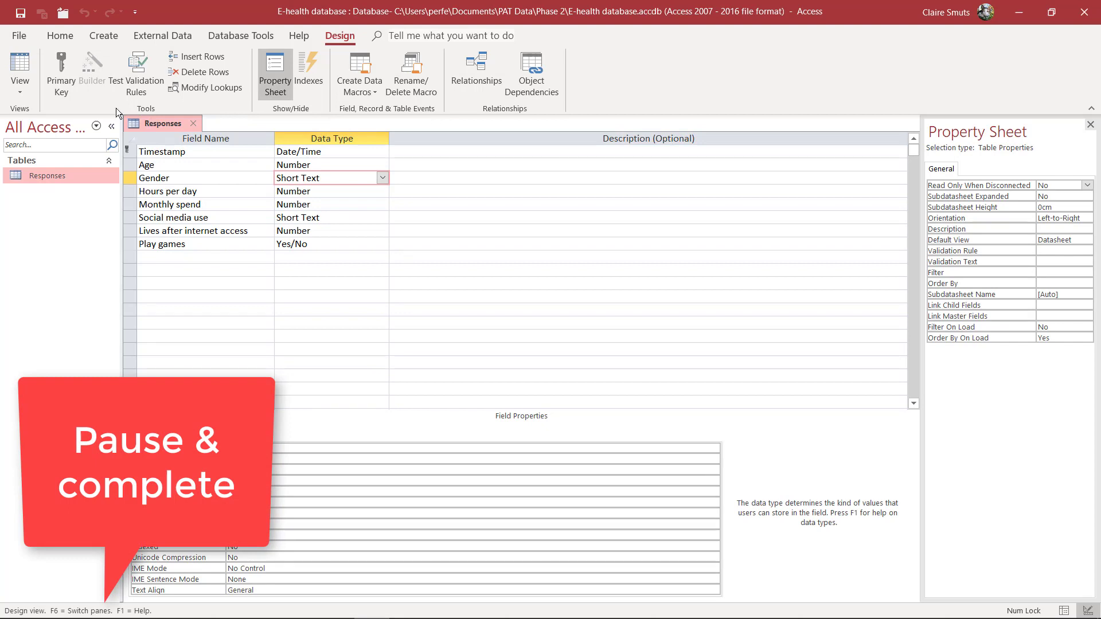
- Switch back to the datasheet showing all twelve records with Play games tick boxes
left_click(20, 72)
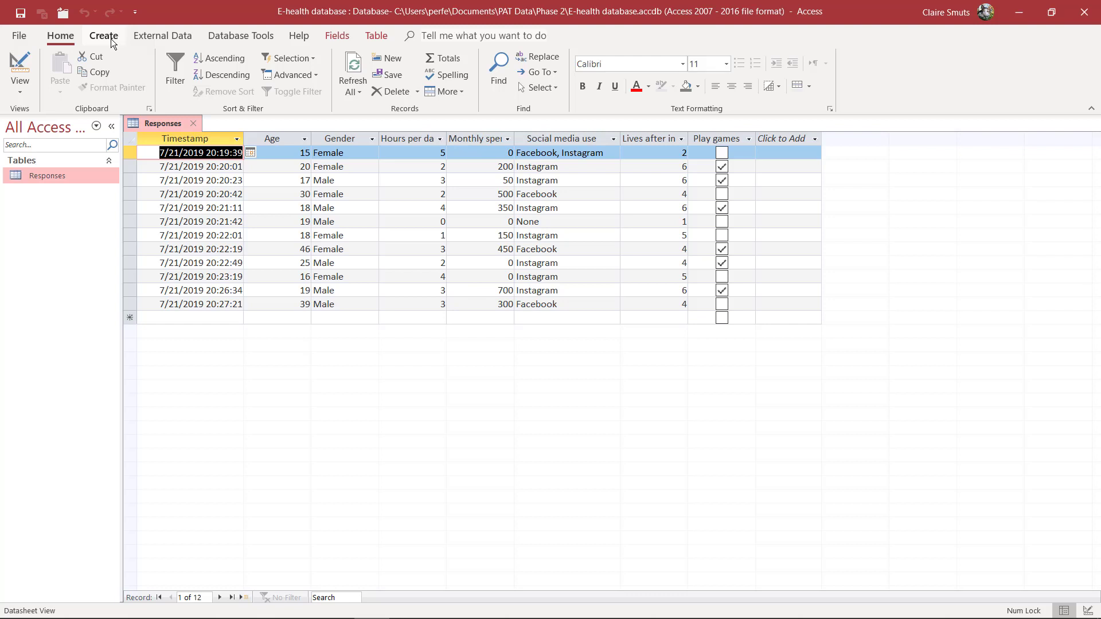
mouse_move(88, 351)
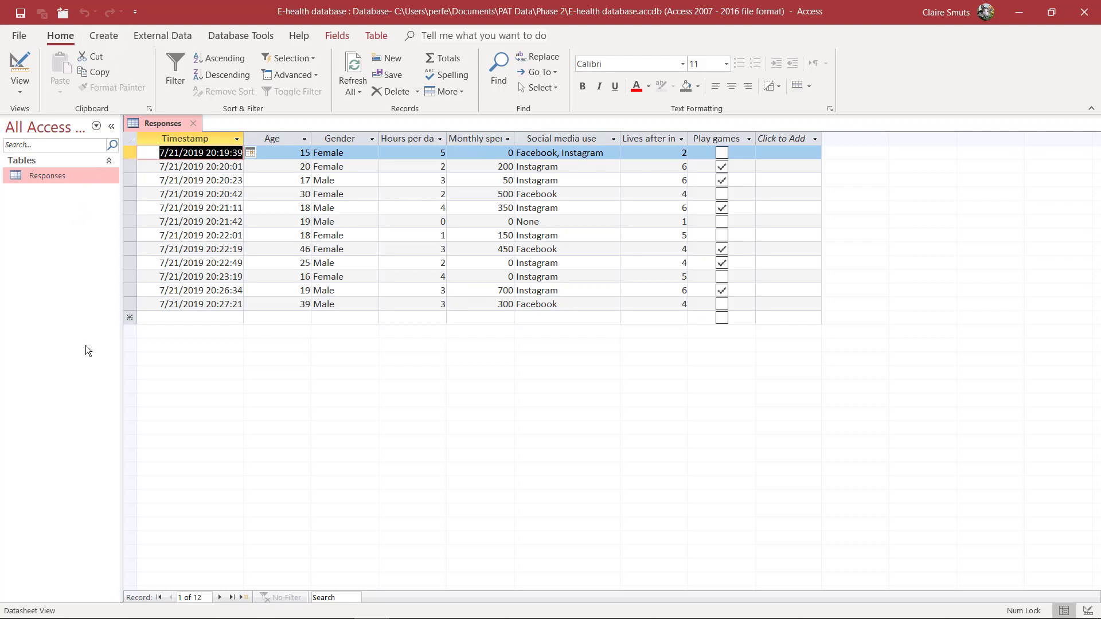